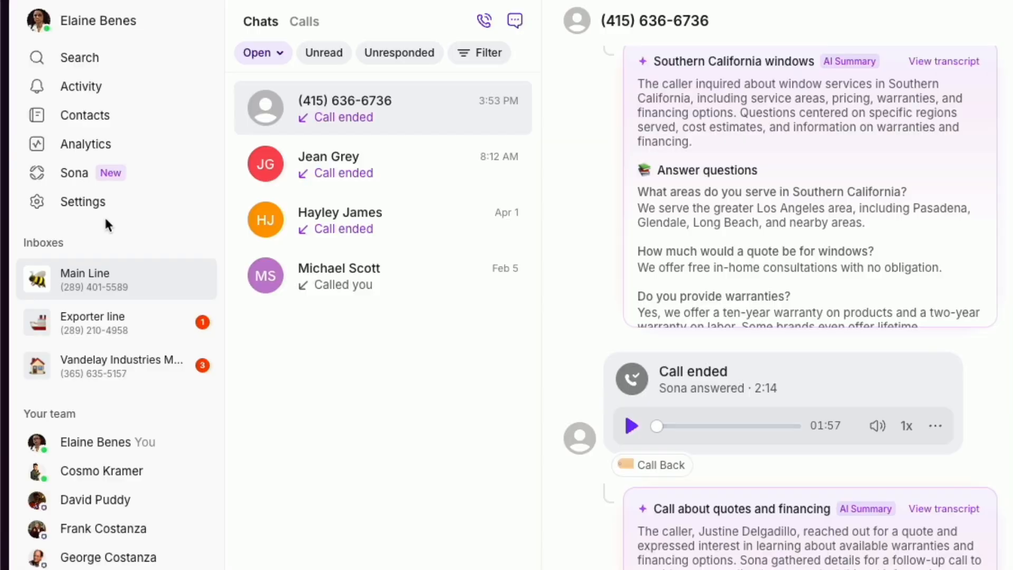
Open the Sona add-on page, where Main Line already has Sona active
click(74, 172)
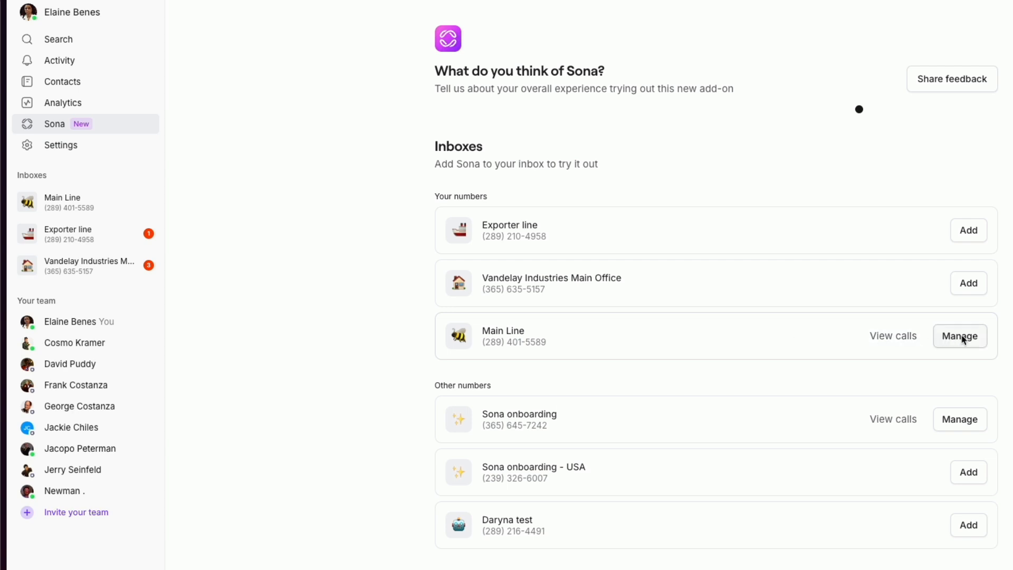
Manage Main Line and open the Sona step for missed calls
click(960, 336)
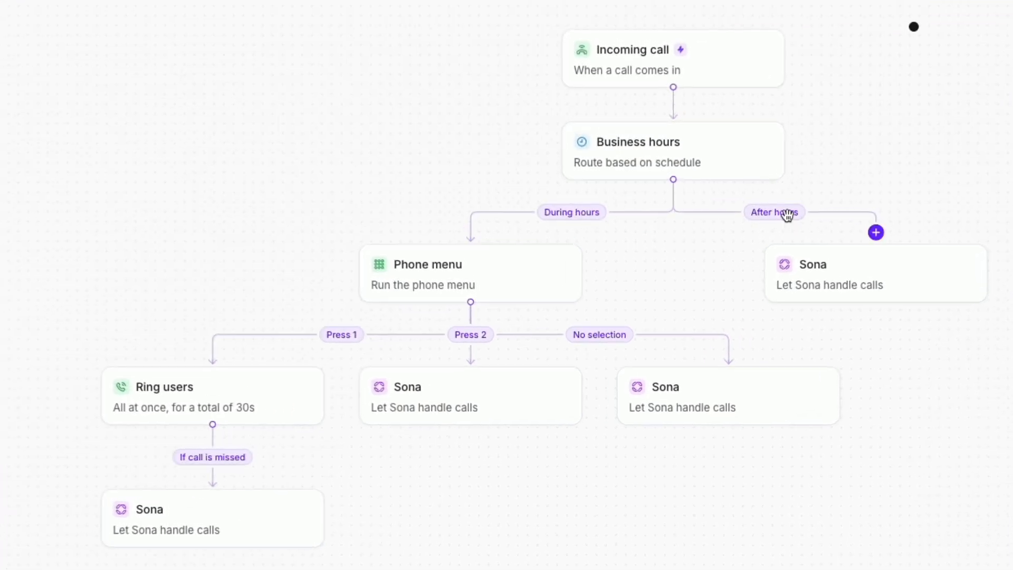
click(211, 520)
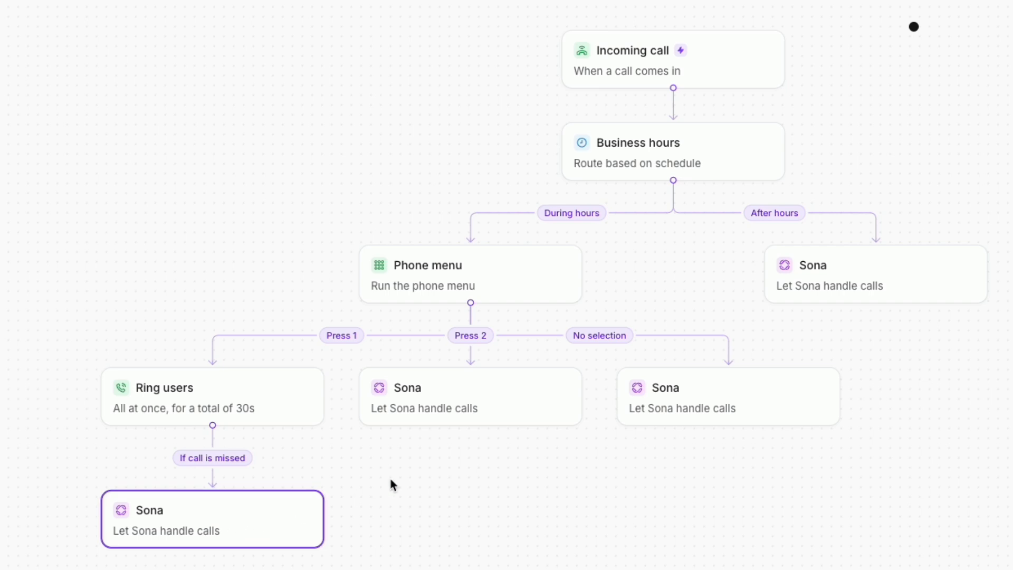
click(470, 396)
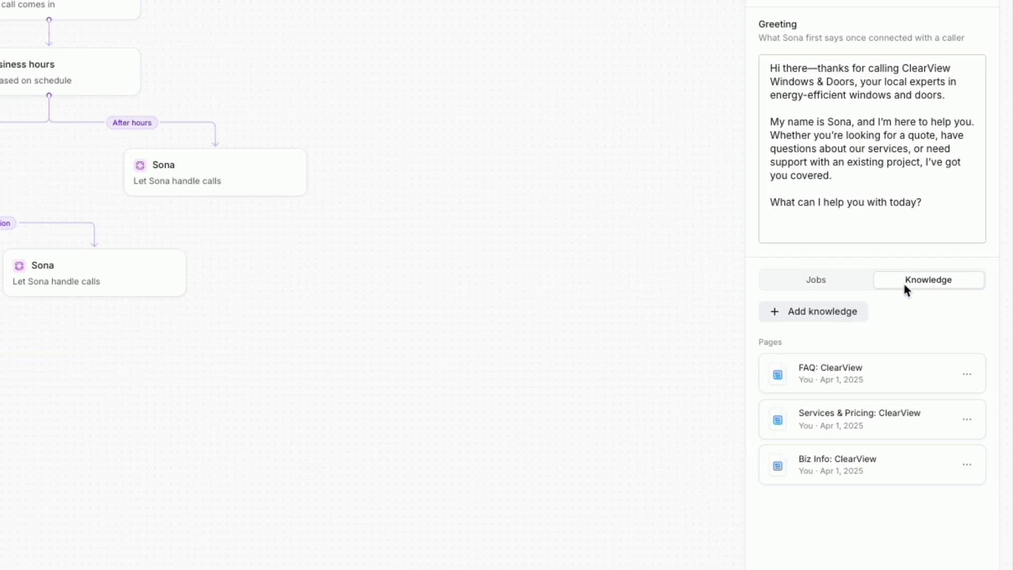
Open the Add knowledge list with the three ClearView pages enabled
click(813, 312)
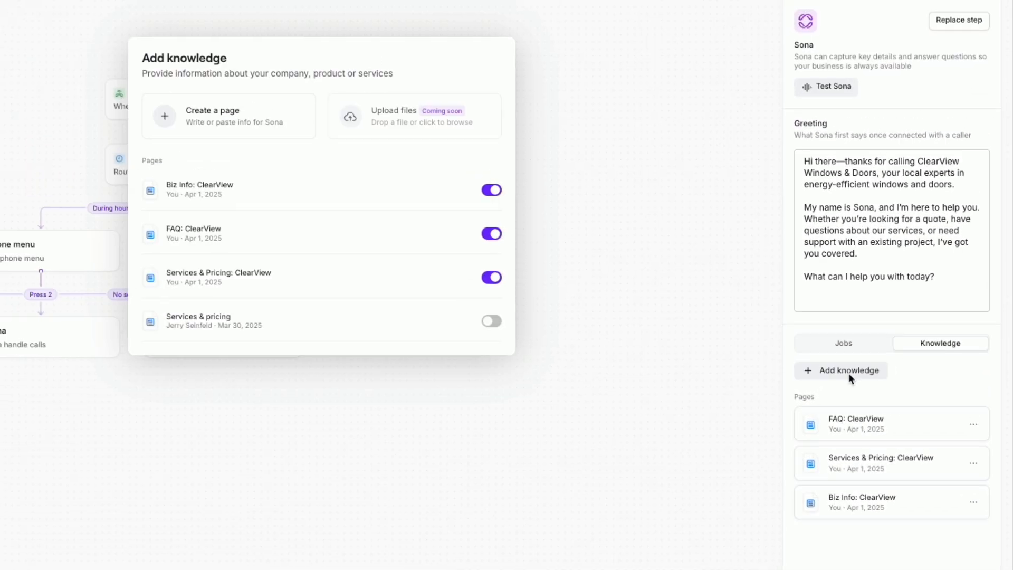
mouse_move(351, 263)
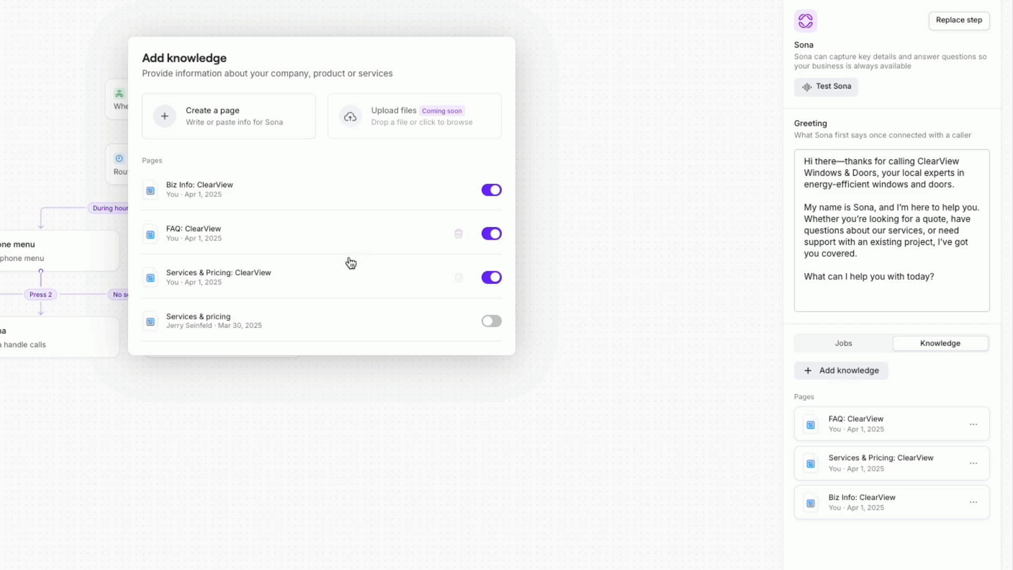
scroll(down, 3)
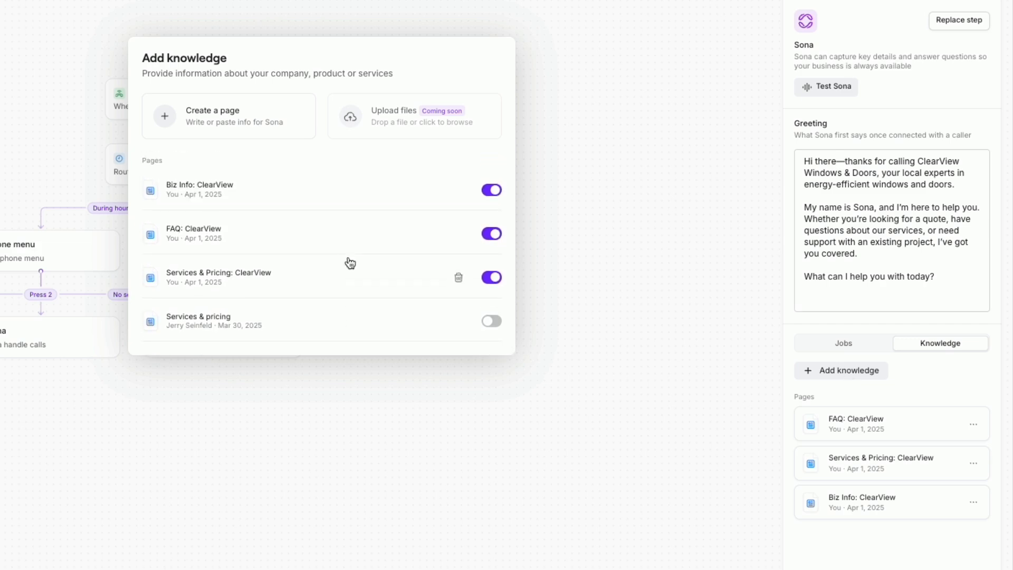
click(200, 189)
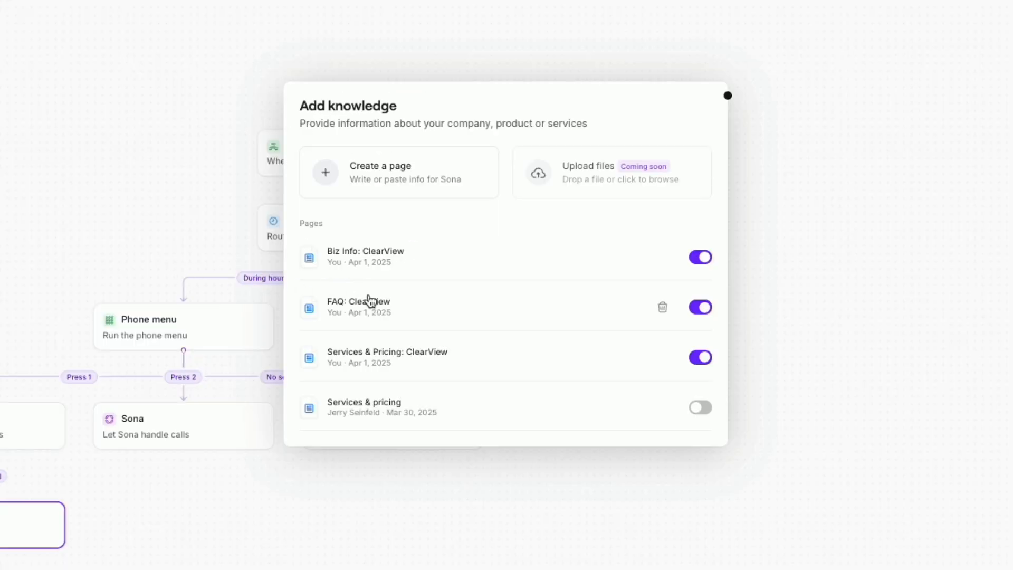
View the Services & Pricing: ClearView knowledge page, then close it
click(356, 301)
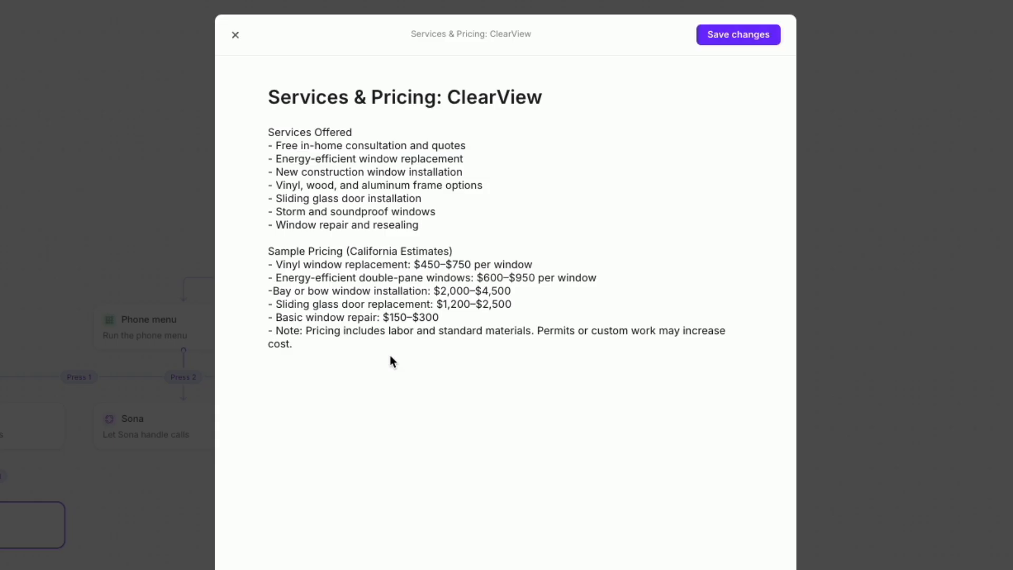
mouse_move(155, 271)
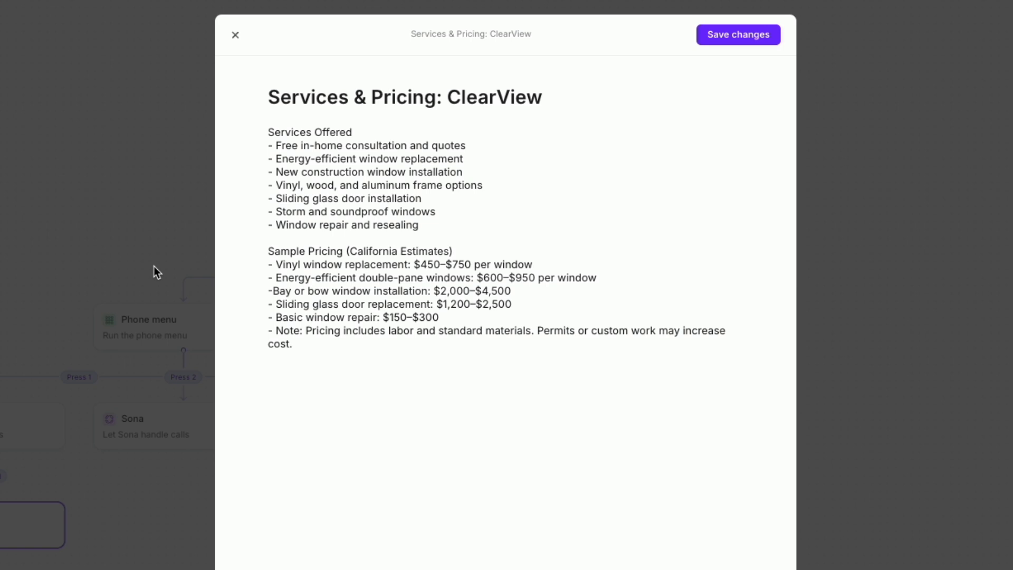
click(233, 35)
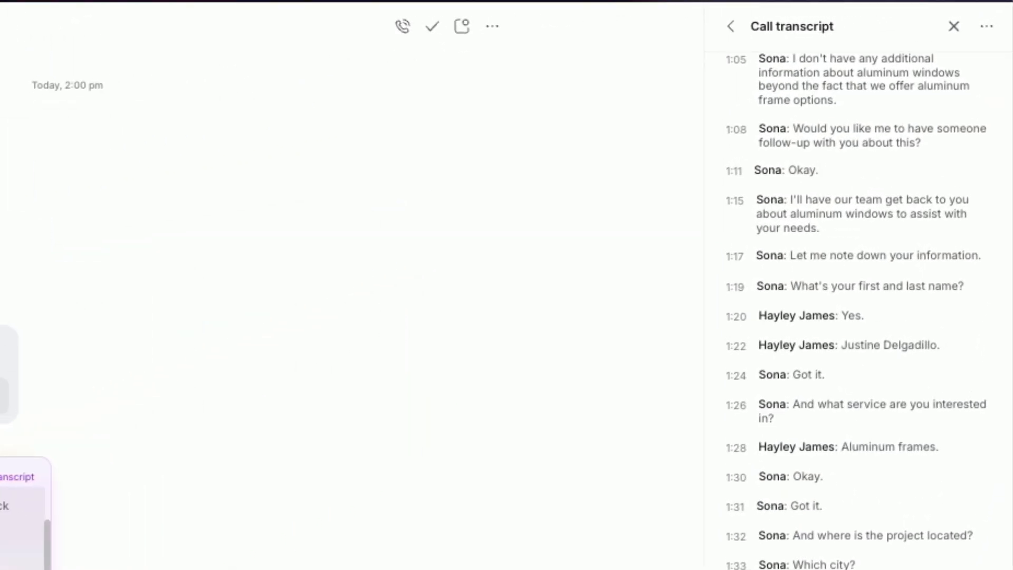
scroll(down, 3)
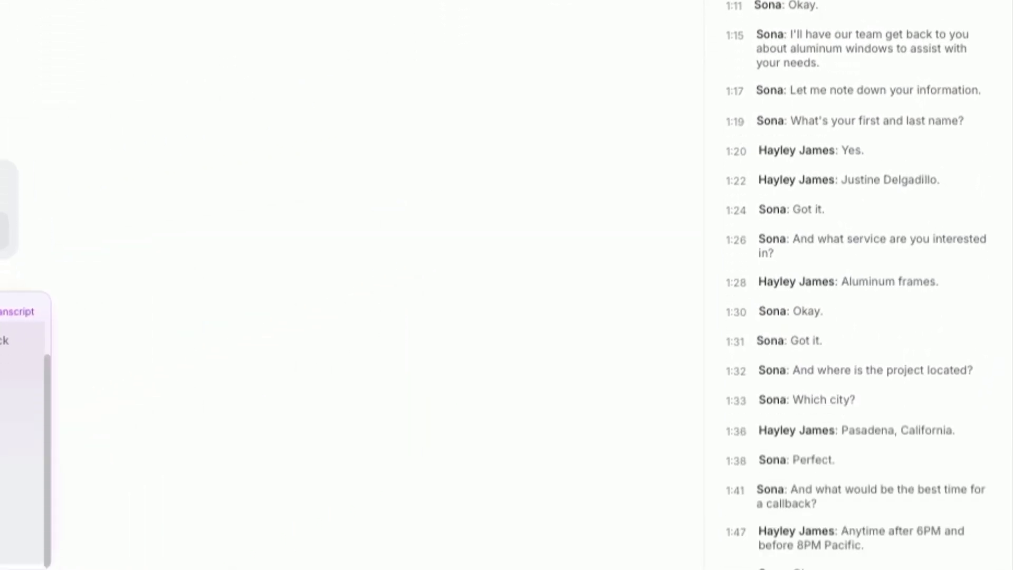
scroll(down, 3)
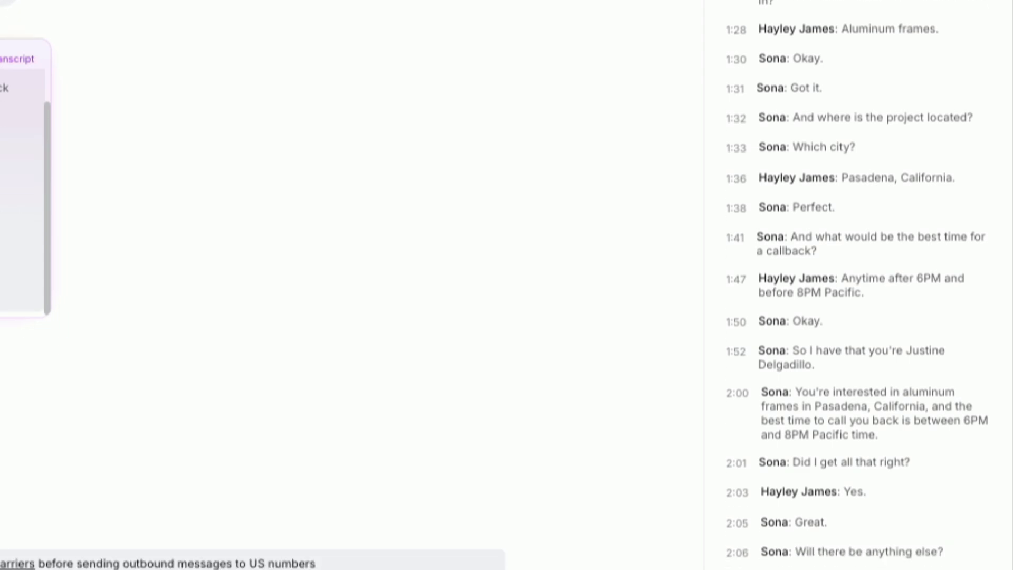
scroll(down, 3)
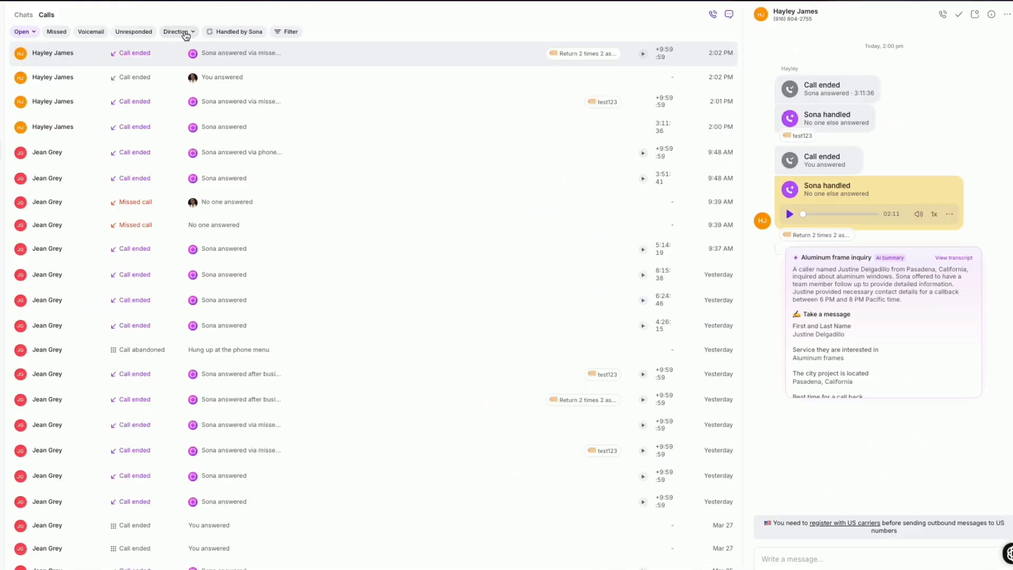
Scroll through the calls list filtered to Sona-handled calls
scroll(down, 3)
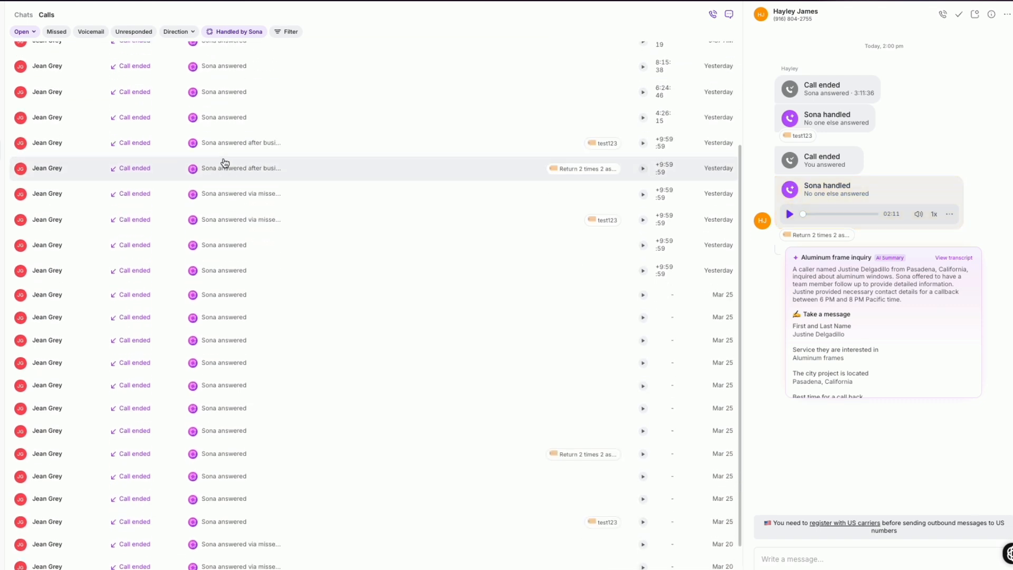
scroll(down, 3)
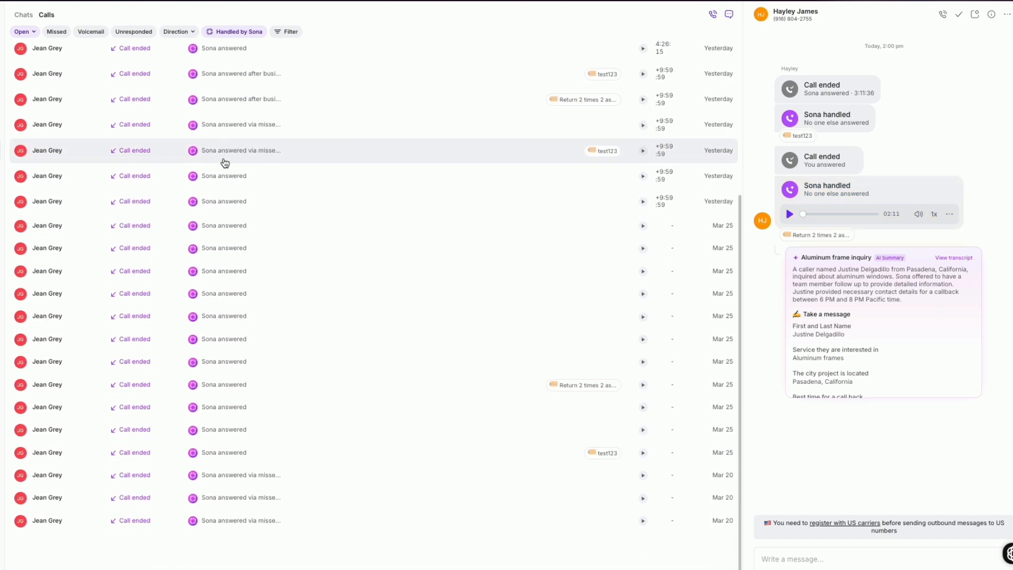